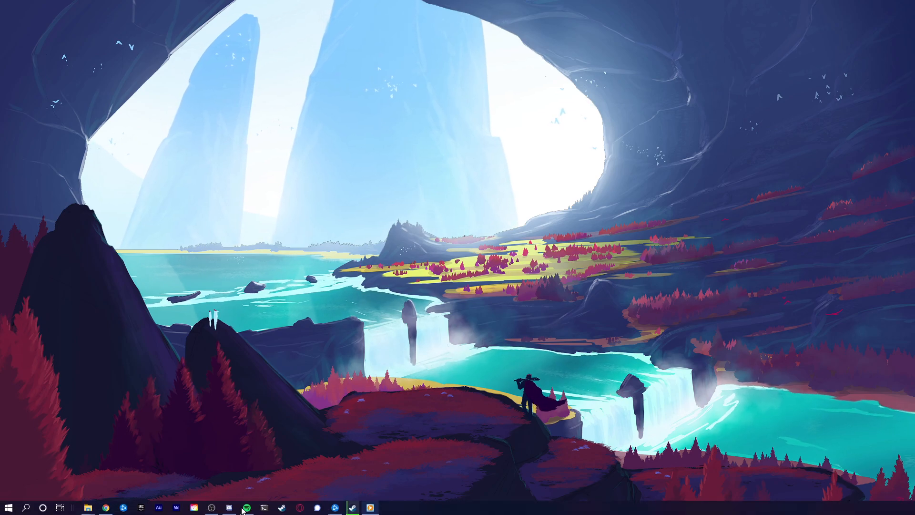
# Open Chrome to ProBot's top.gg listing and reach Discord's authorization page
pyautogui.click(104, 508)
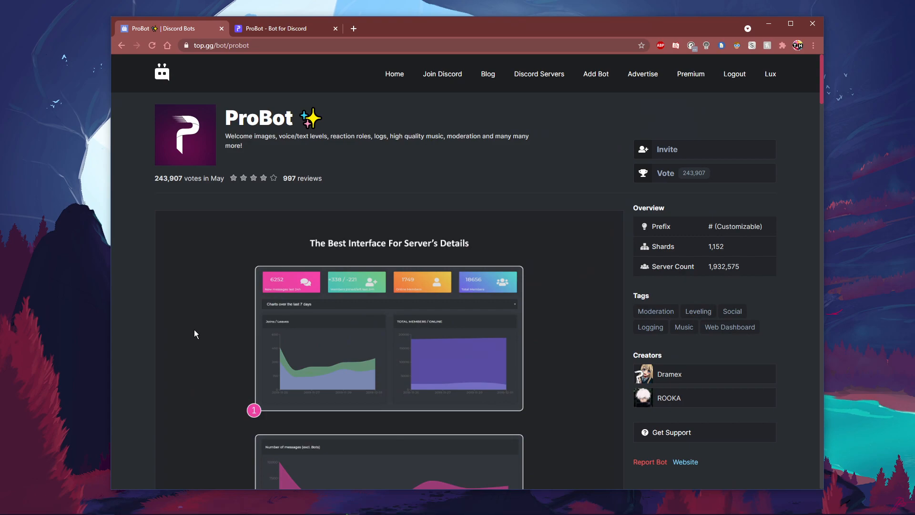
pyautogui.moveTo(356, 233)
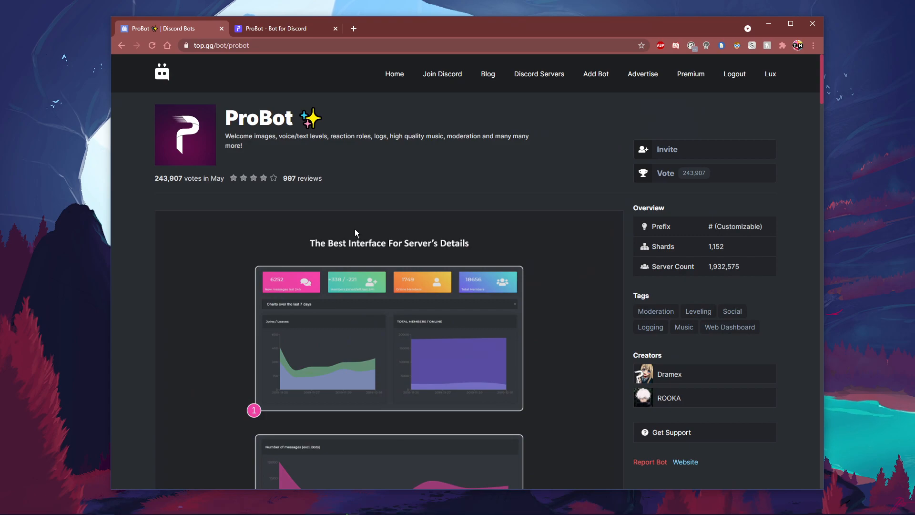
pyautogui.moveTo(770, 73)
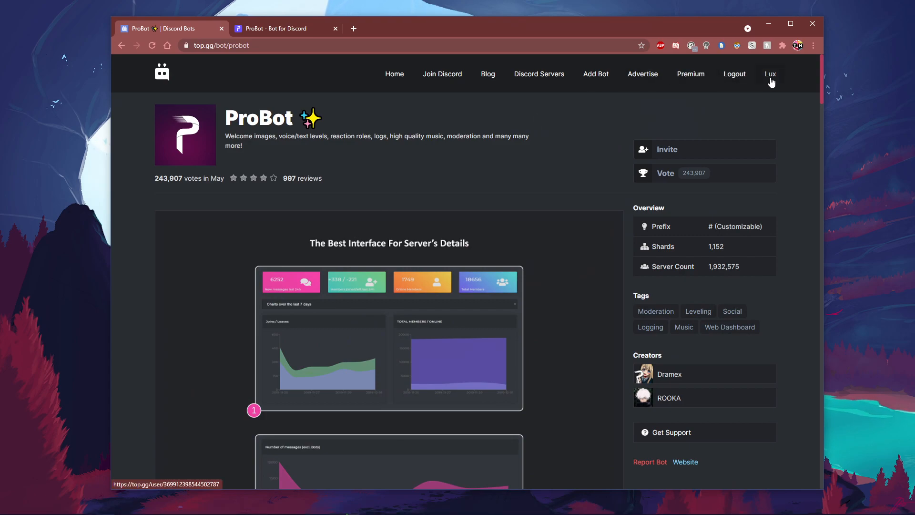
pyautogui.moveTo(728, 98)
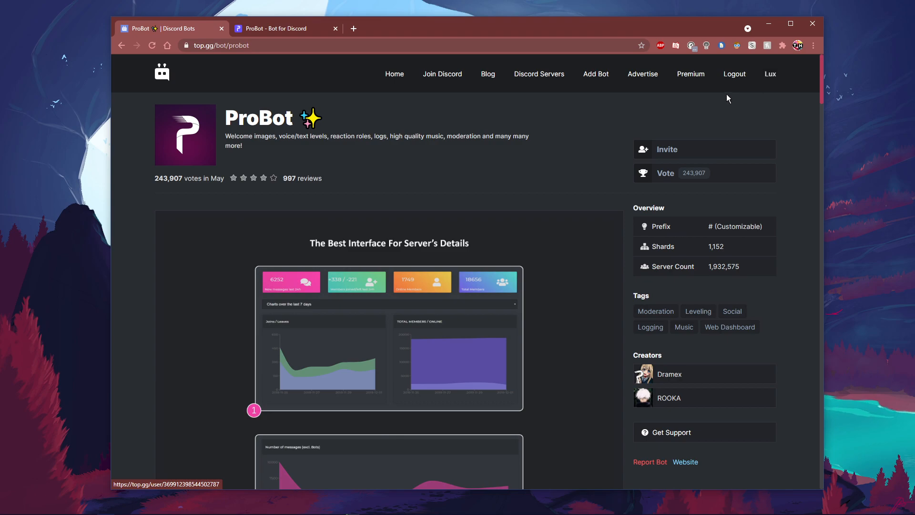
pyautogui.moveTo(725, 100)
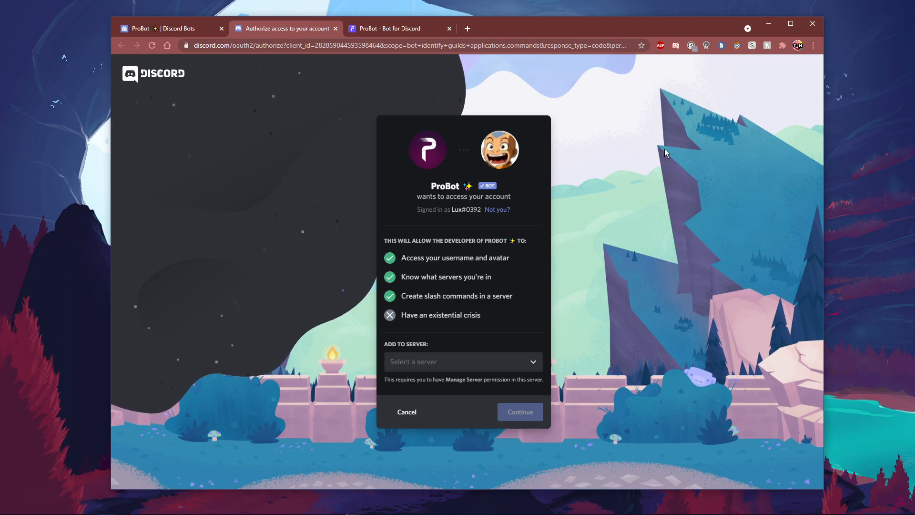
# Choose Tech How as ProBot's server and authorize all requested permissions
pyautogui.click(461, 361)
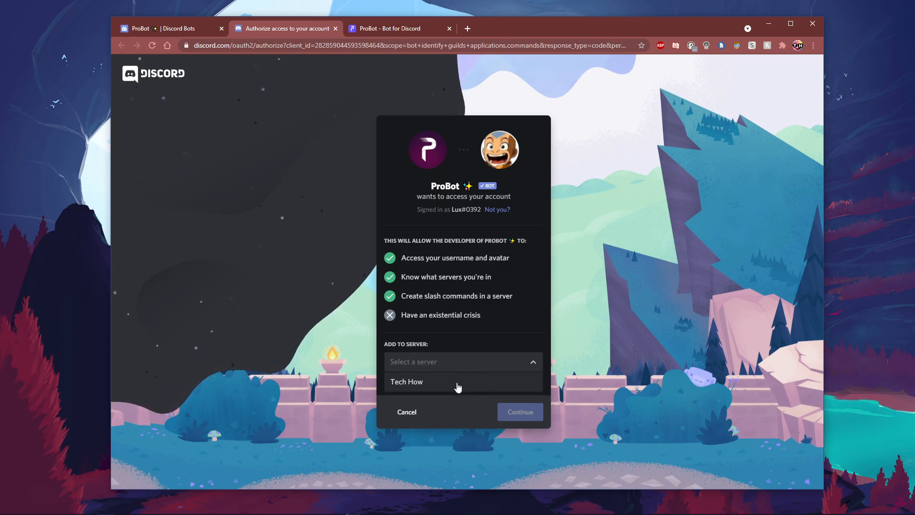
pyautogui.click(407, 382)
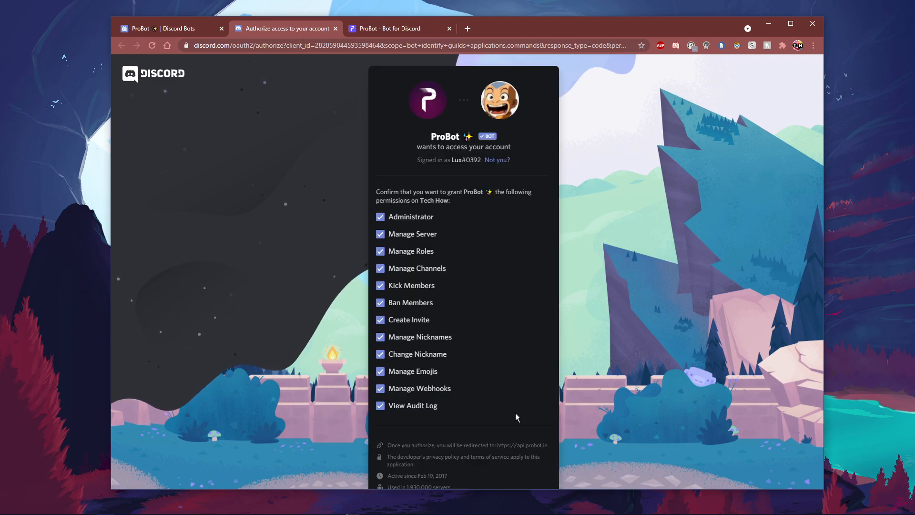
pyautogui.scroll(-3)
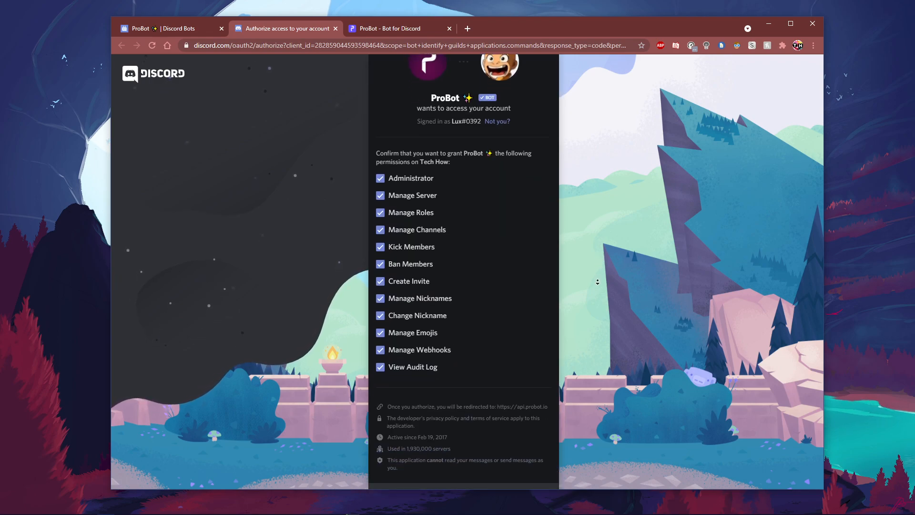
pyautogui.scroll(-3)
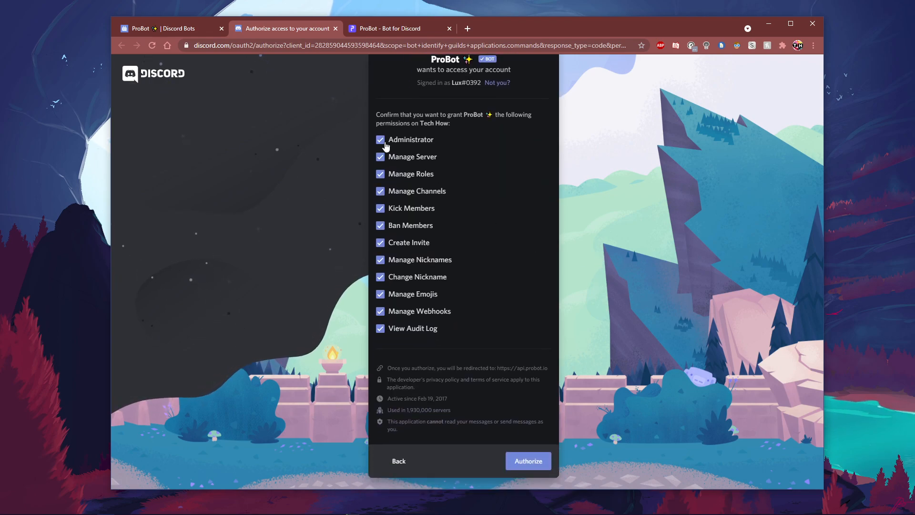
pyautogui.moveTo(380, 329)
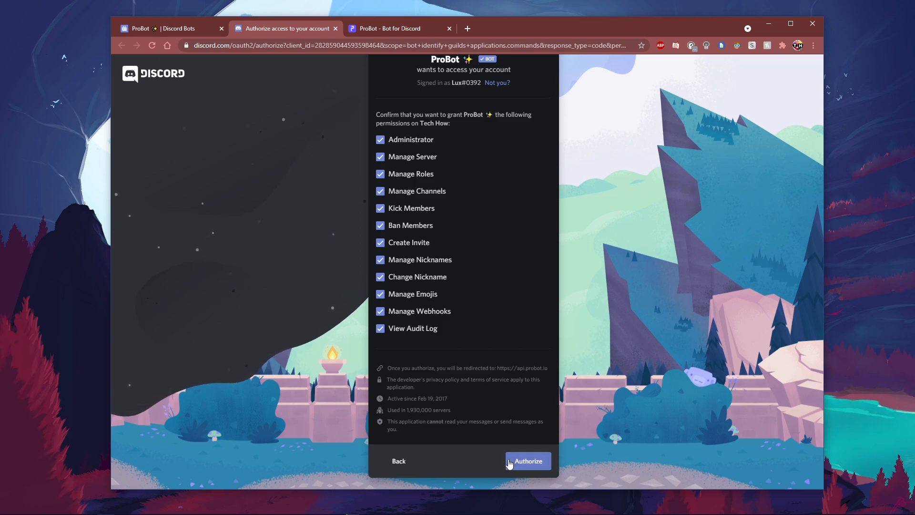
pyautogui.click(527, 460)
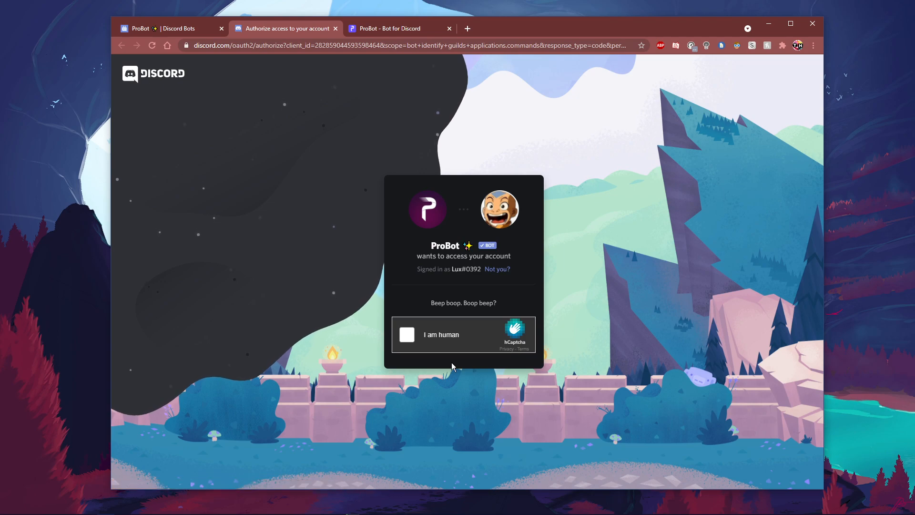
# Tick the hCaptcha 'I am human' box to complete ProBot's authorization
pyautogui.click(406, 335)
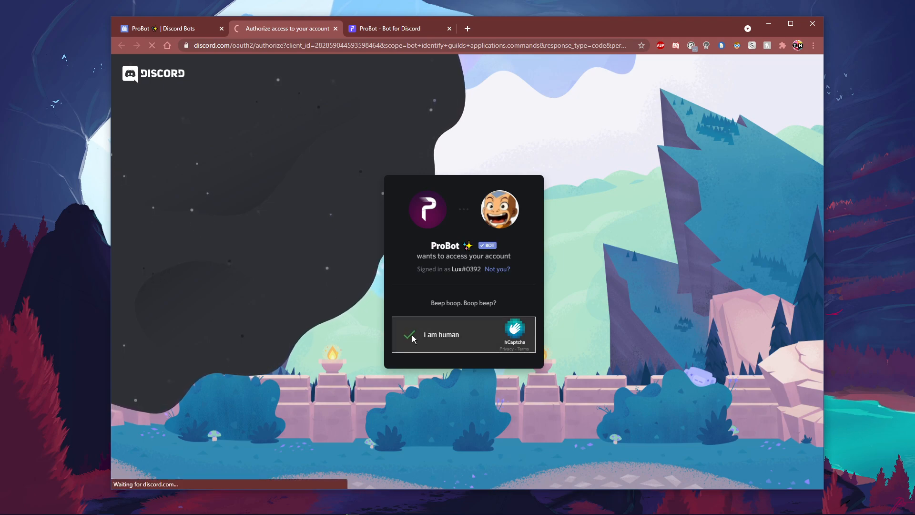
pyautogui.click(410, 334)
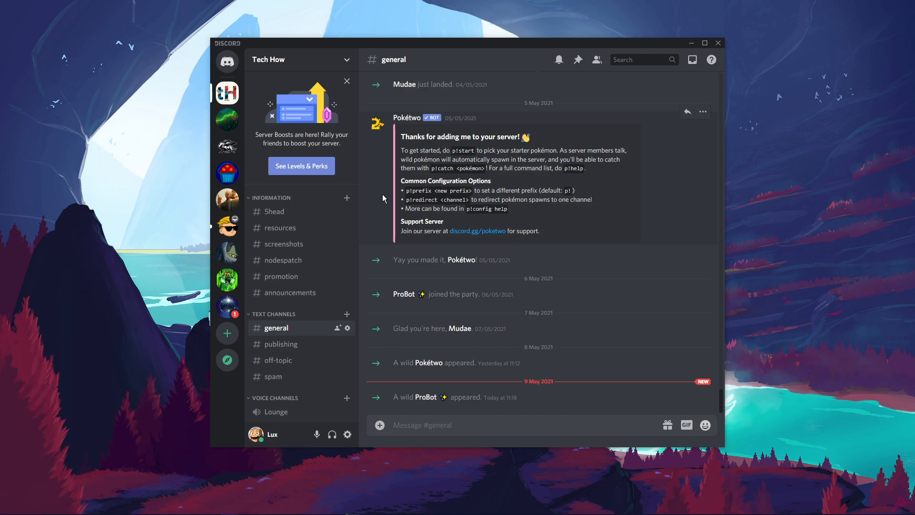
pyautogui.moveTo(283, 146)
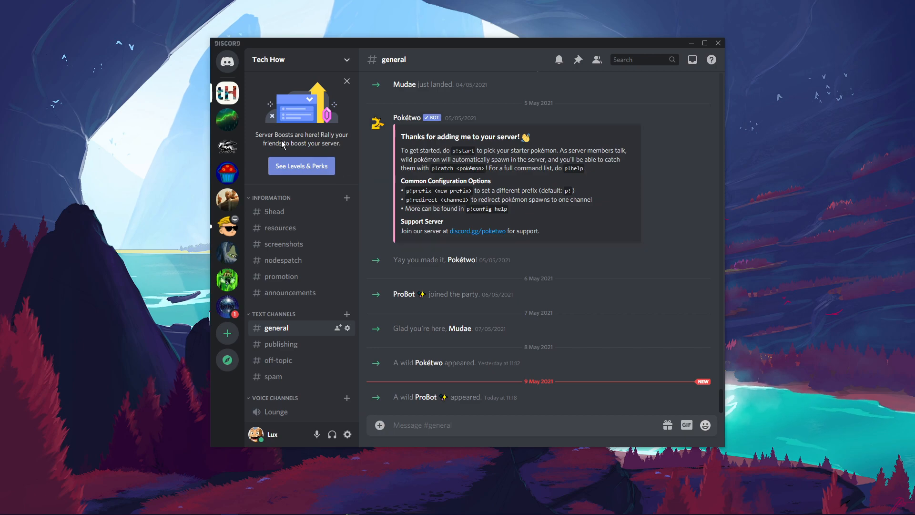
# Open the Roles page from the Tech How server icon's Server Settings menu
pyautogui.click(301, 59)
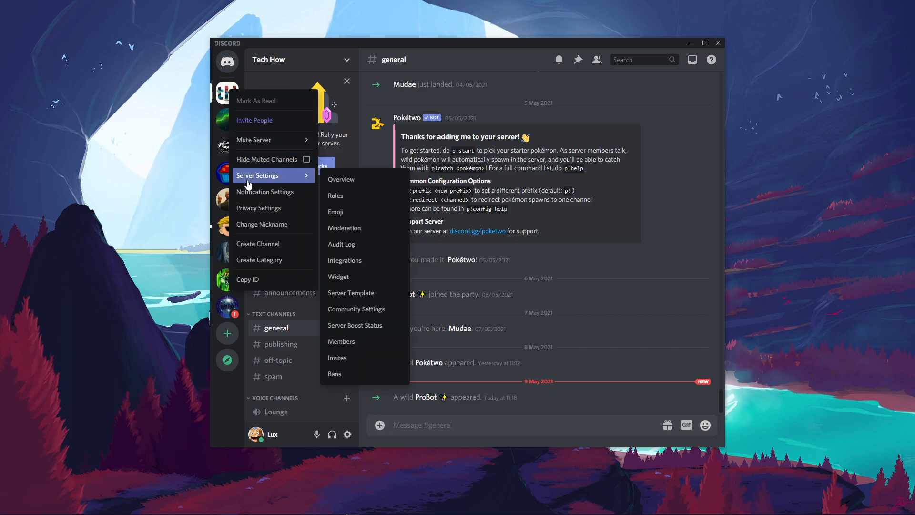
pyautogui.moveTo(364, 195)
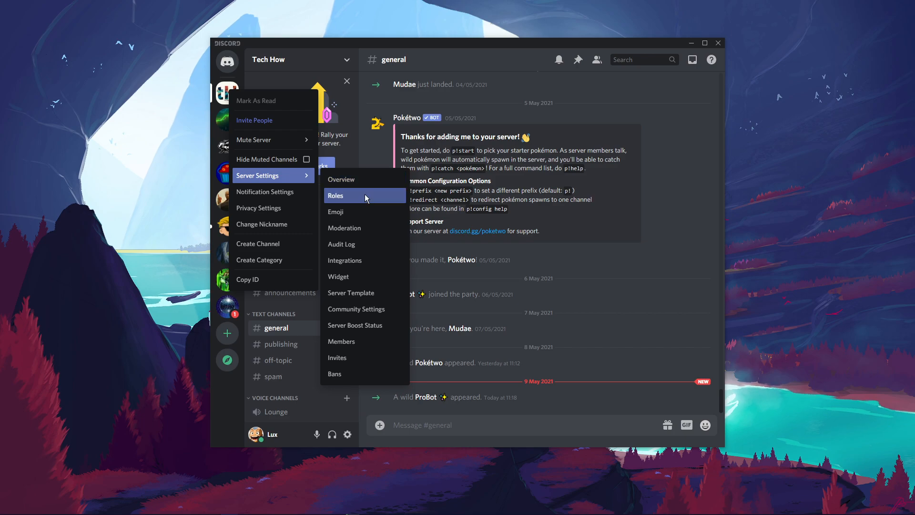
pyautogui.click(336, 194)
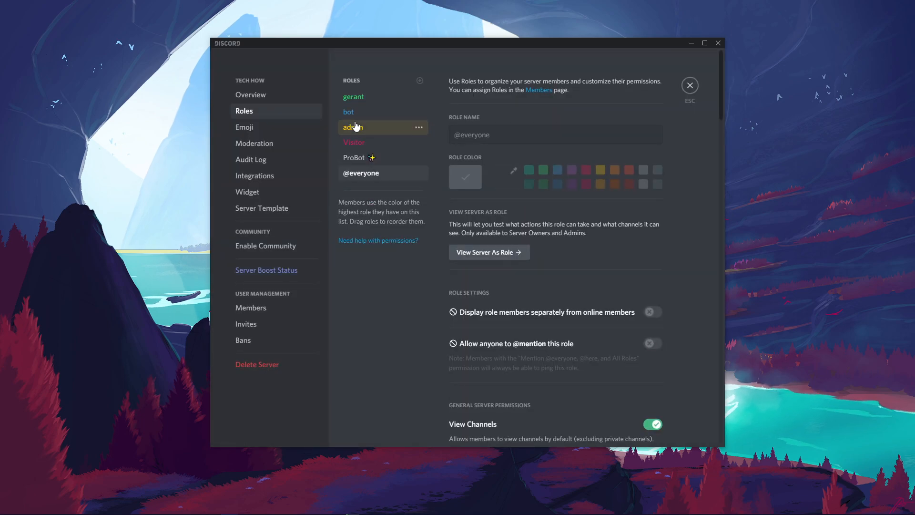
# Review the bot role's permission toggles, then open ProBot's Tech How web dashboard
pyautogui.click(348, 111)
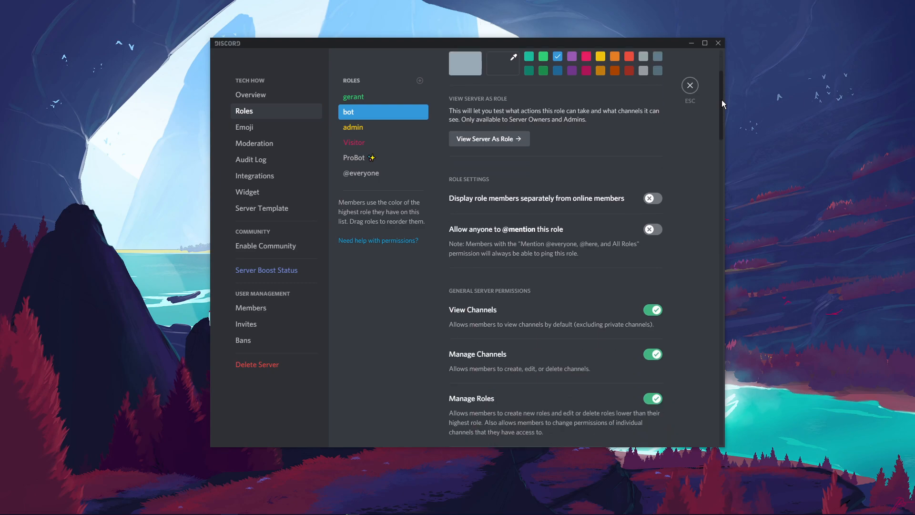
pyautogui.scroll(-3)
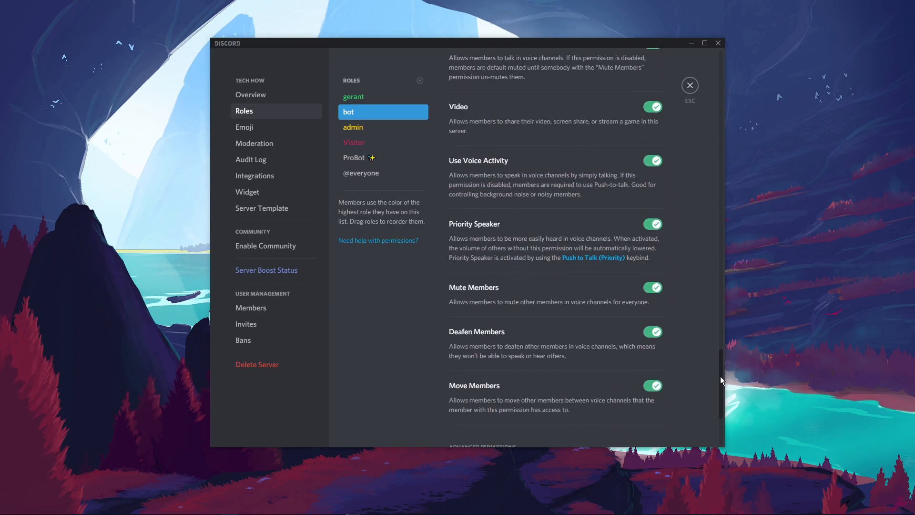
pyautogui.scroll(3)
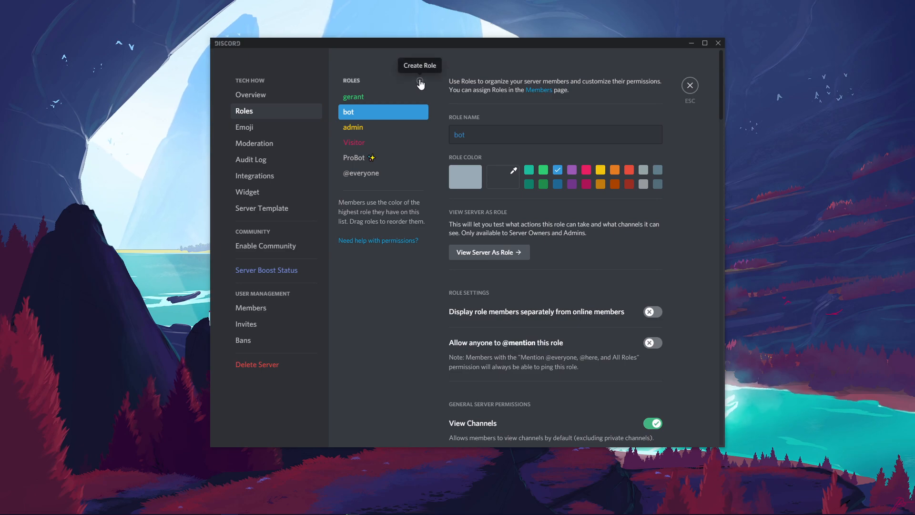
pyautogui.moveTo(470, 117)
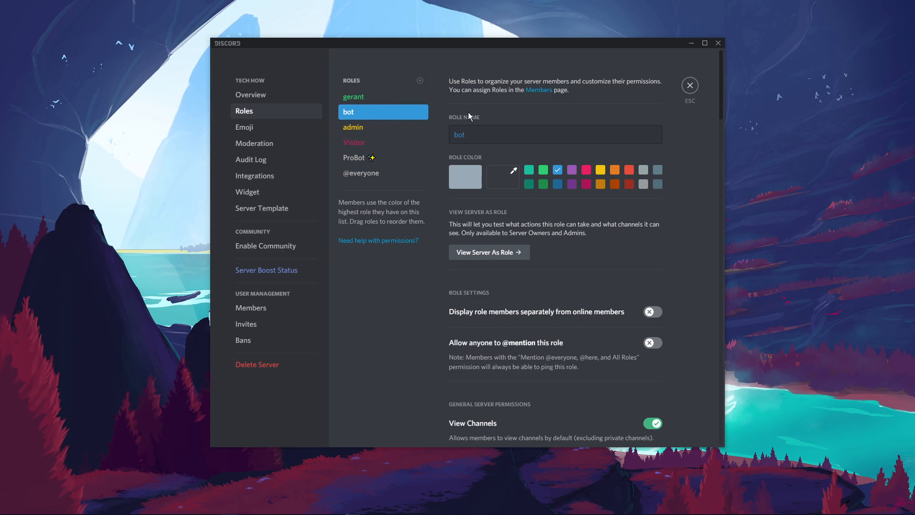
pyautogui.click(689, 85)
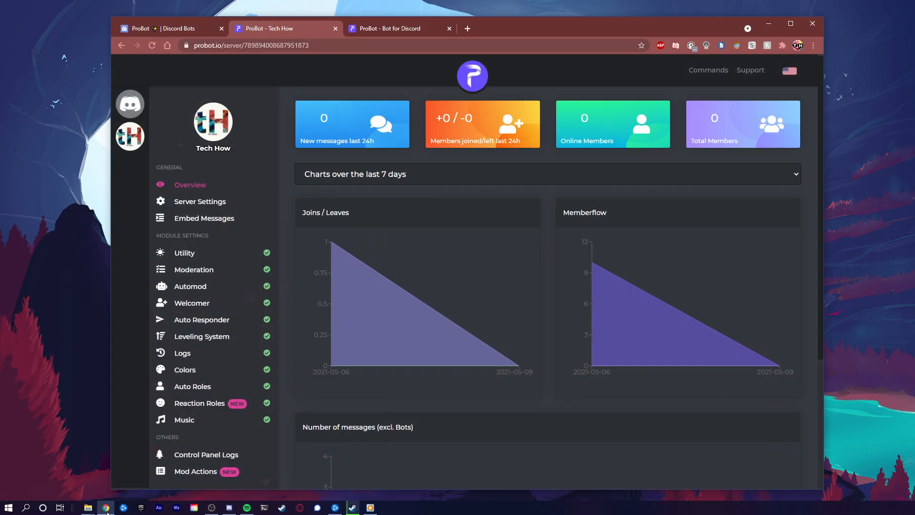
pyautogui.moveTo(283, 273)
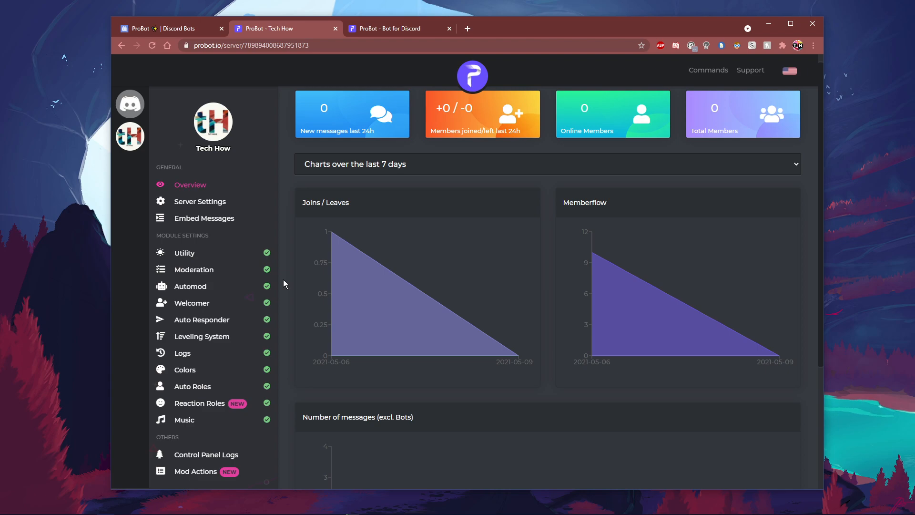
pyautogui.moveTo(708, 70)
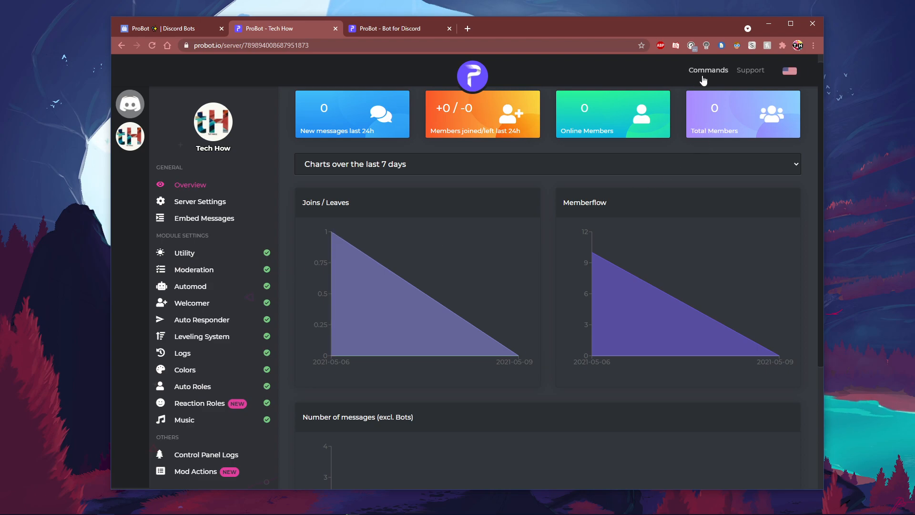
# Browse ProBot's public commands list, including #moveme, #profile and #rank
pyautogui.click(707, 70)
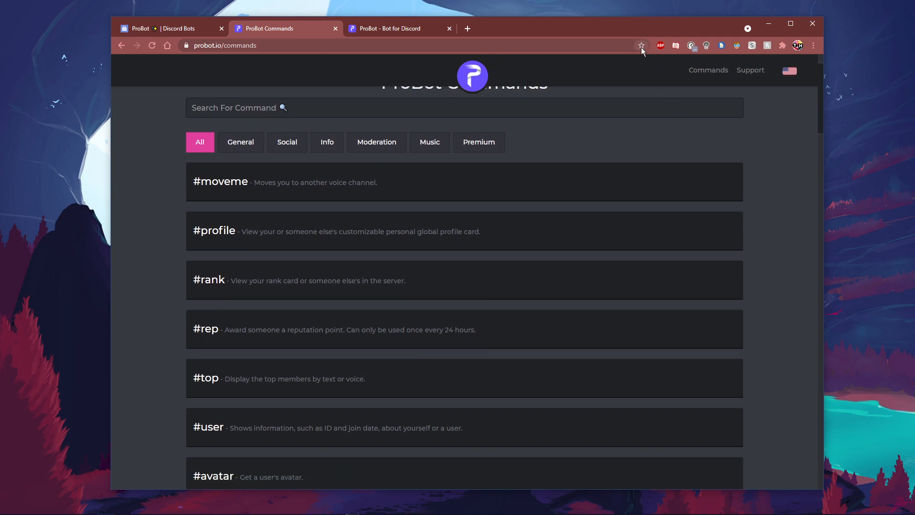
pyautogui.moveTo(641, 46)
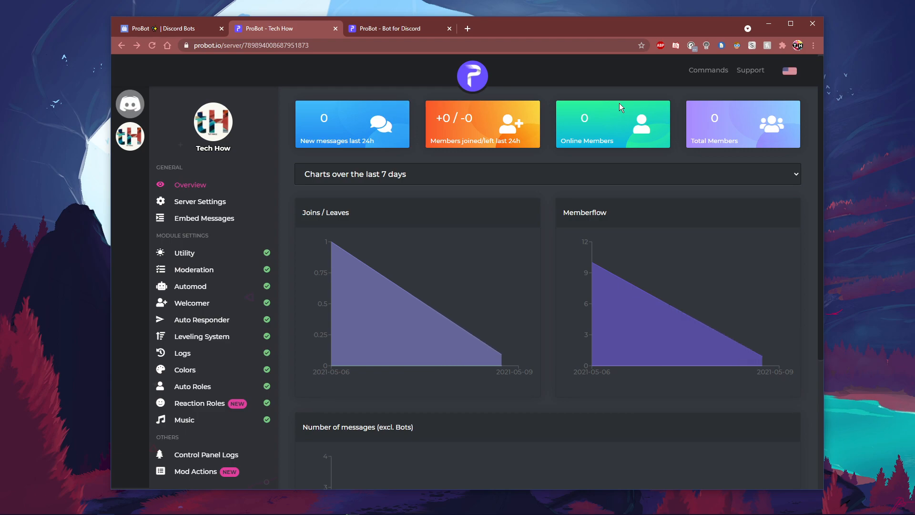
pyautogui.moveTo(359, 283)
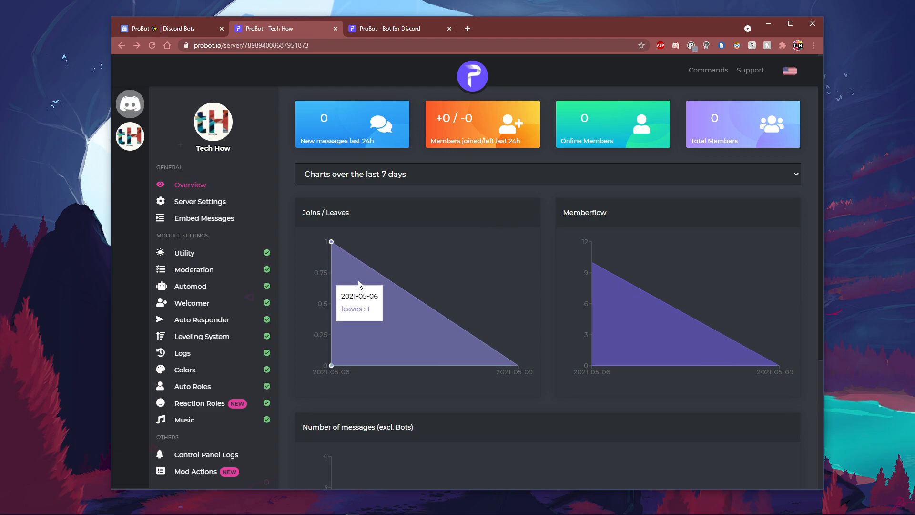
pyautogui.moveTo(278, 255)
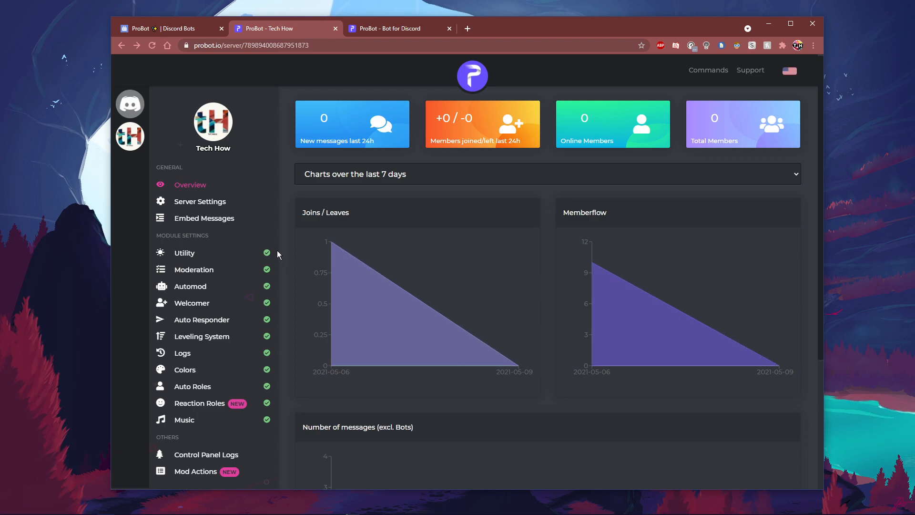
pyautogui.scroll(-3)
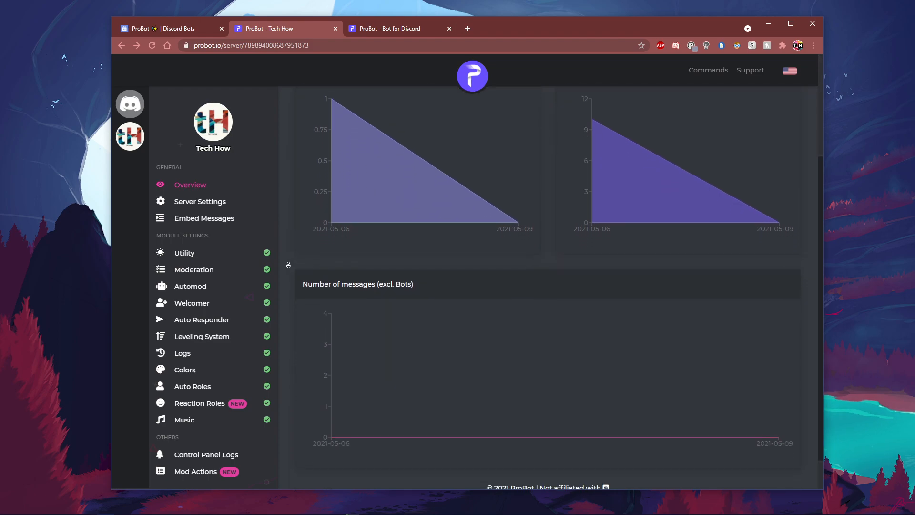
pyautogui.scroll(3)
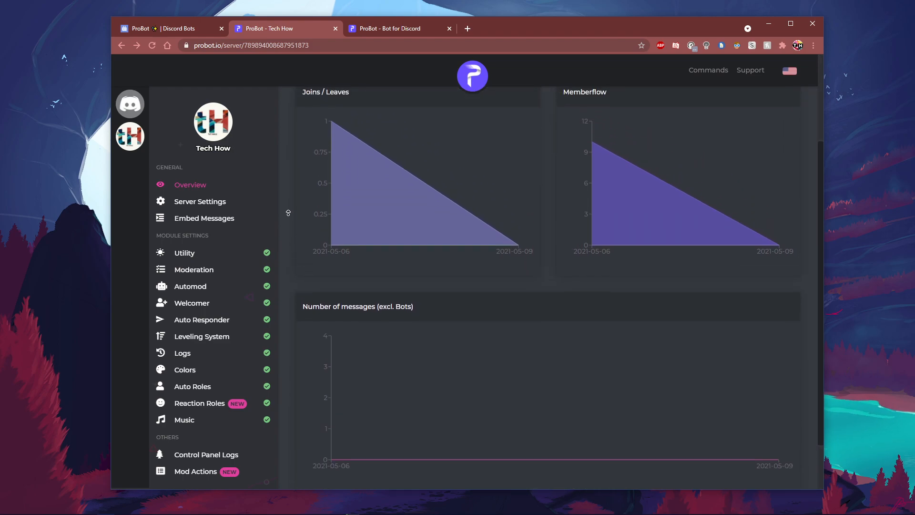
pyautogui.scroll(3)
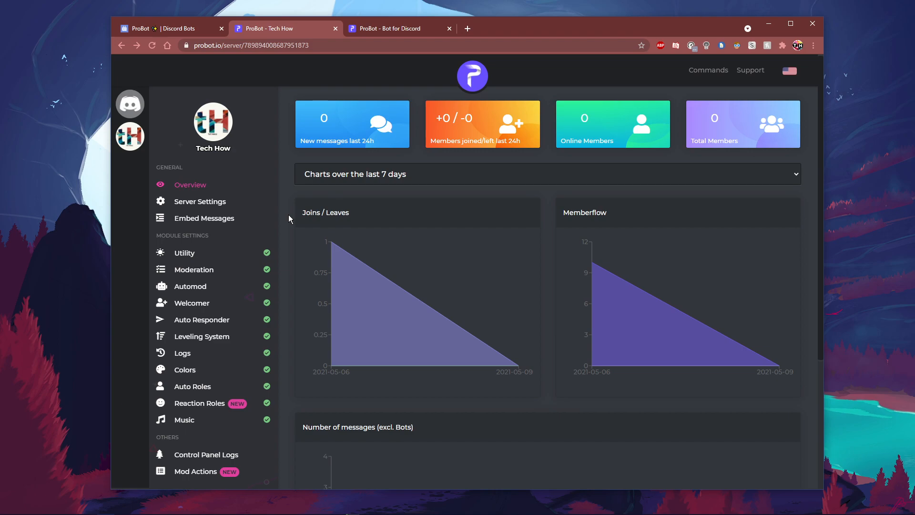